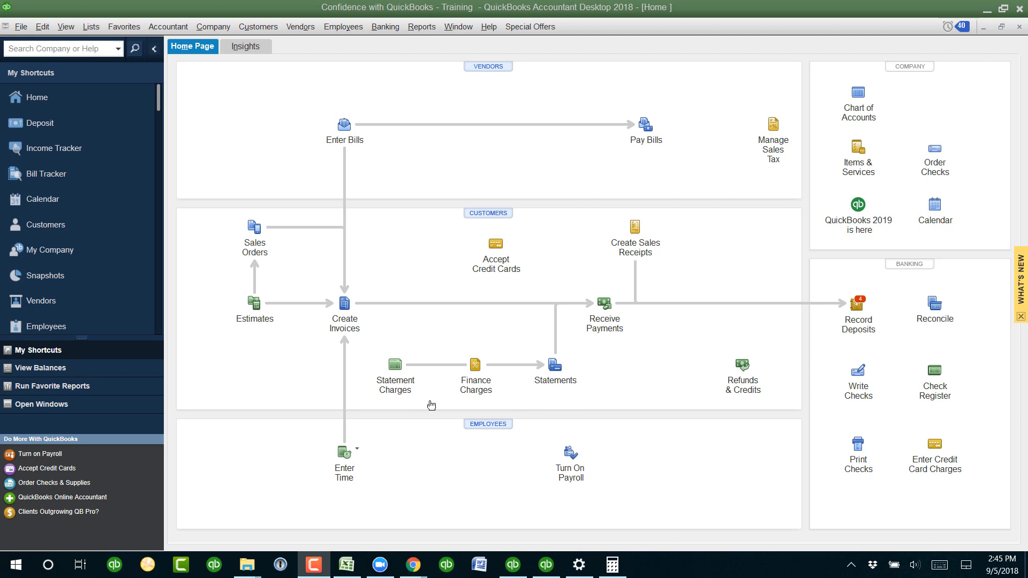
mouse_move(535, 344)
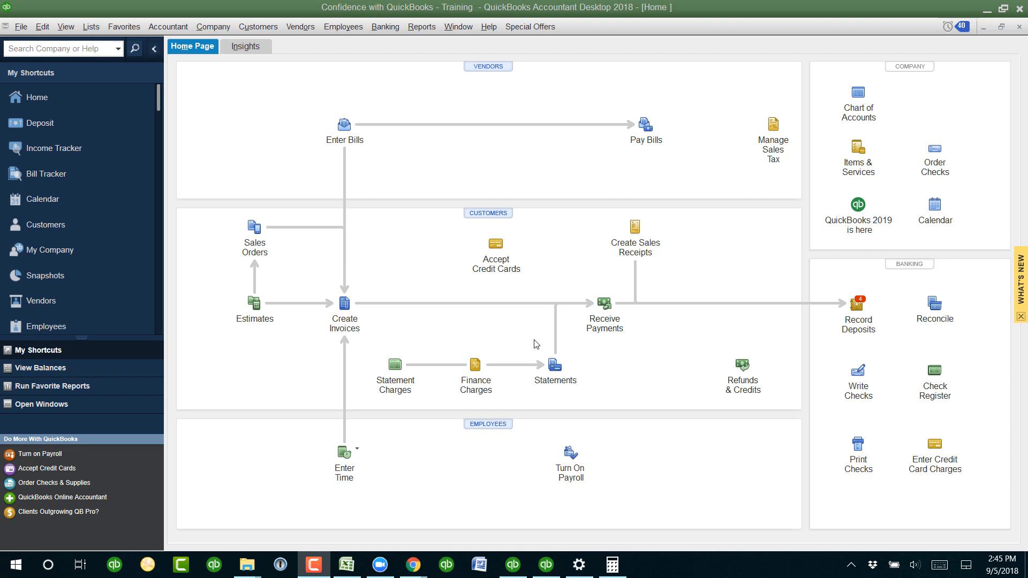
mouse_move(503, 219)
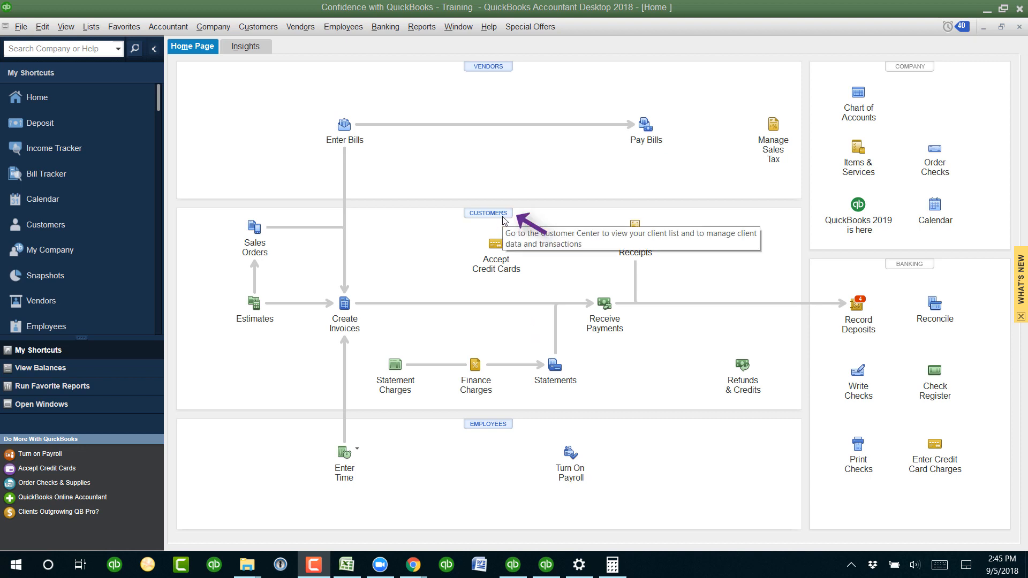
mouse_move(505, 222)
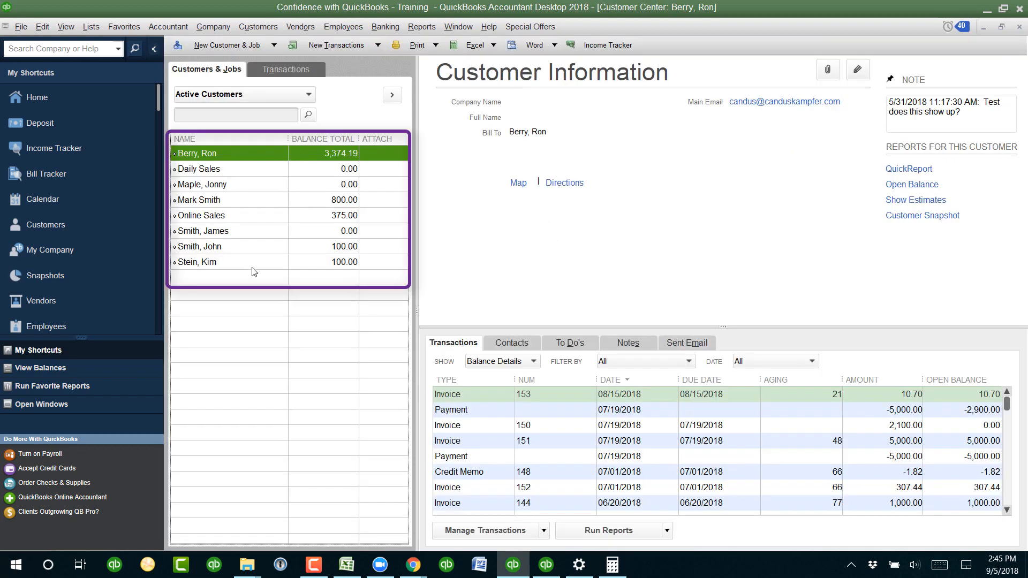
Step: View the customer's Sent Email history, then return to their Transactions list
click(686, 342)
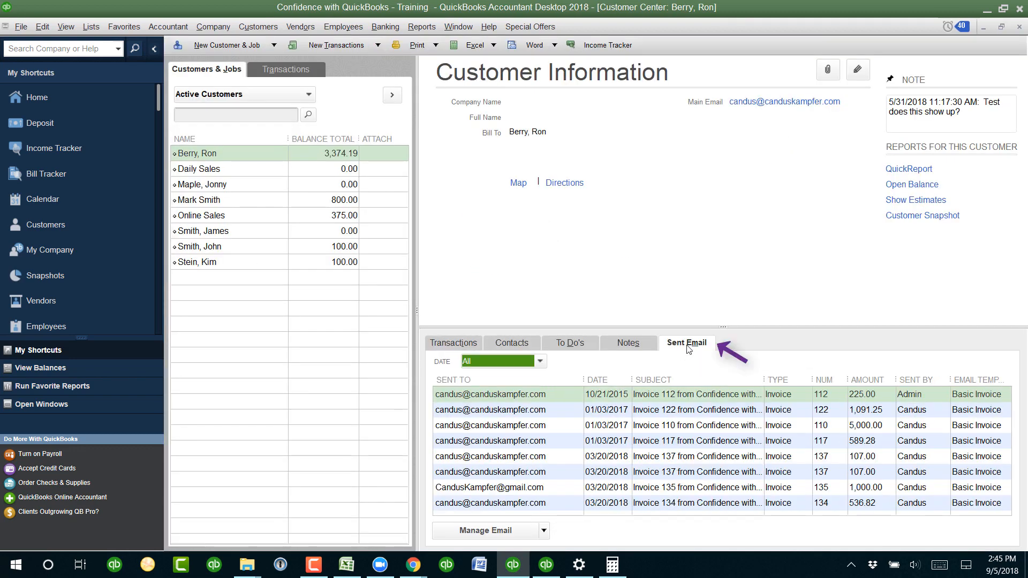
mouse_move(445, 354)
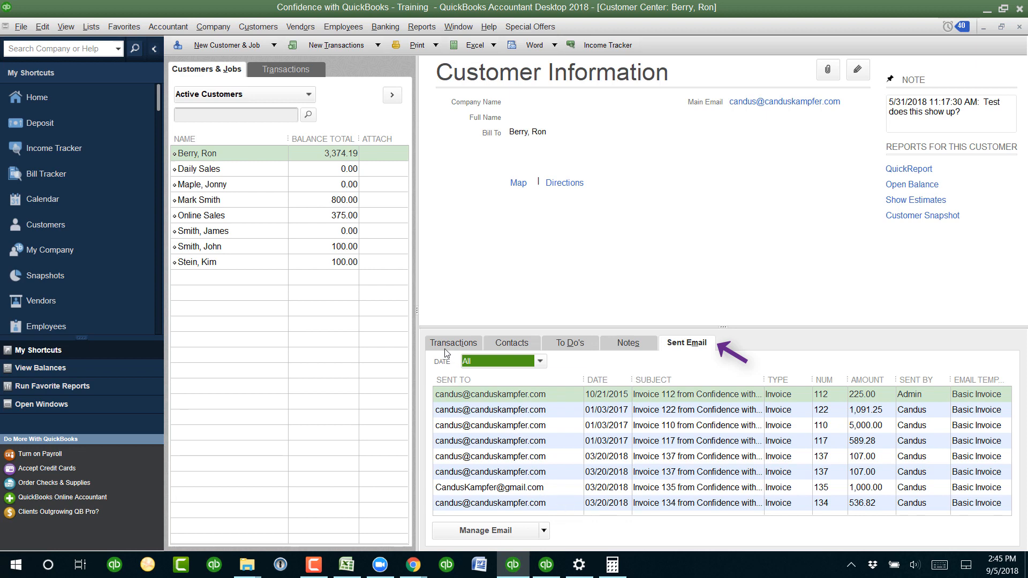
click(452, 342)
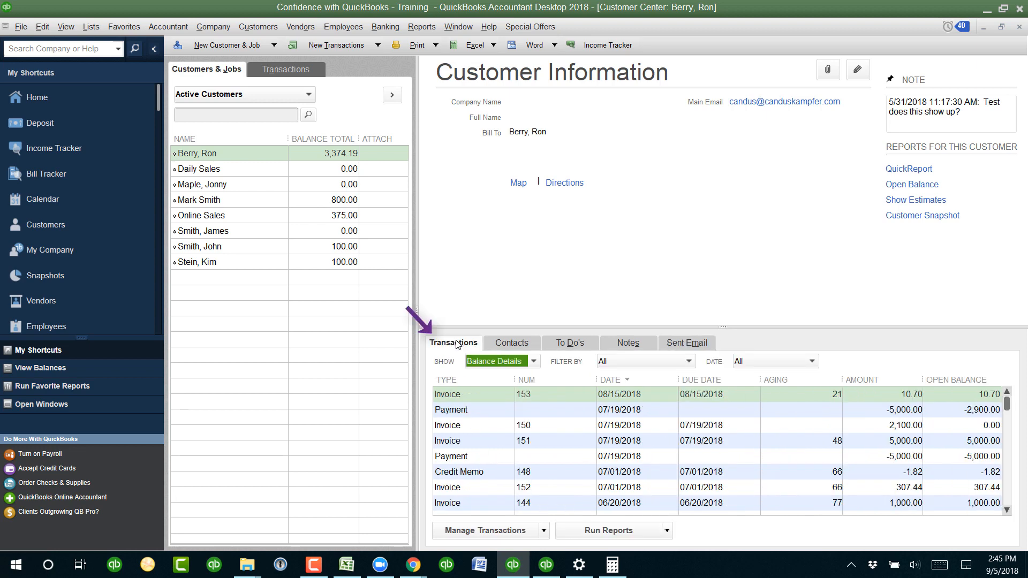
mouse_move(504, 403)
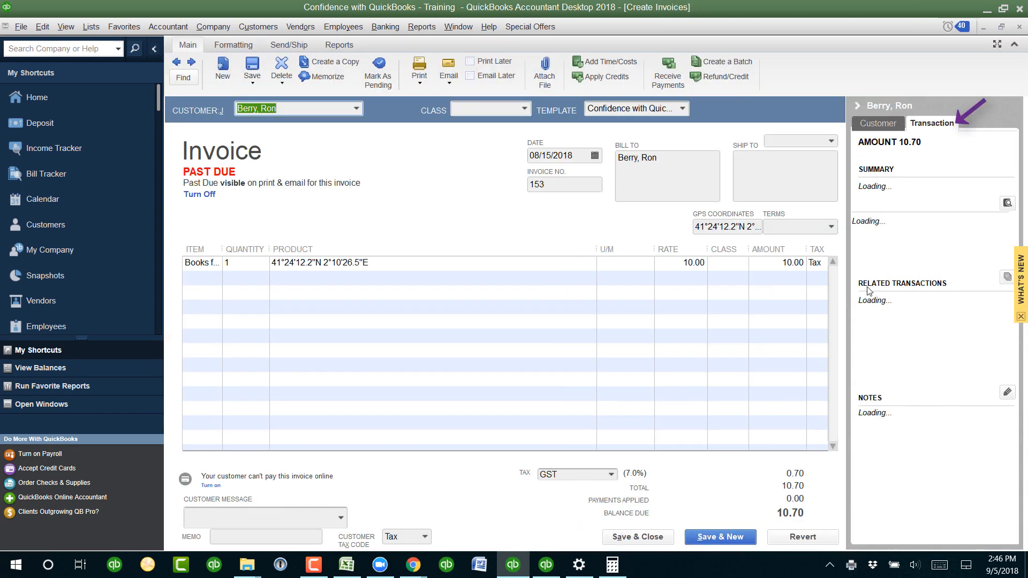
Step: Show invoice 153's Transaction history panel confirming it was last emailed 09/05/2018
click(877, 124)
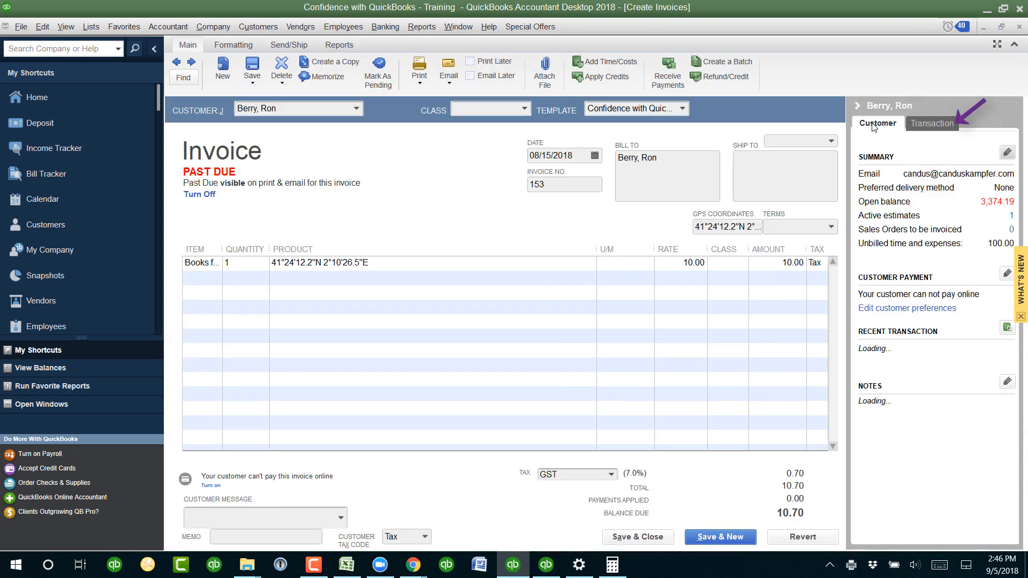
click(931, 124)
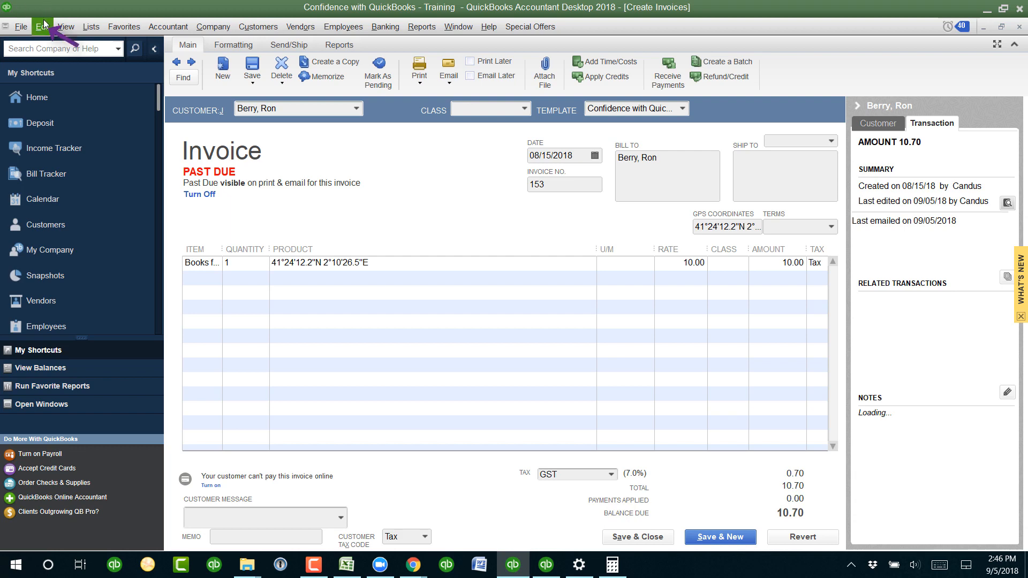
mouse_move(99, 352)
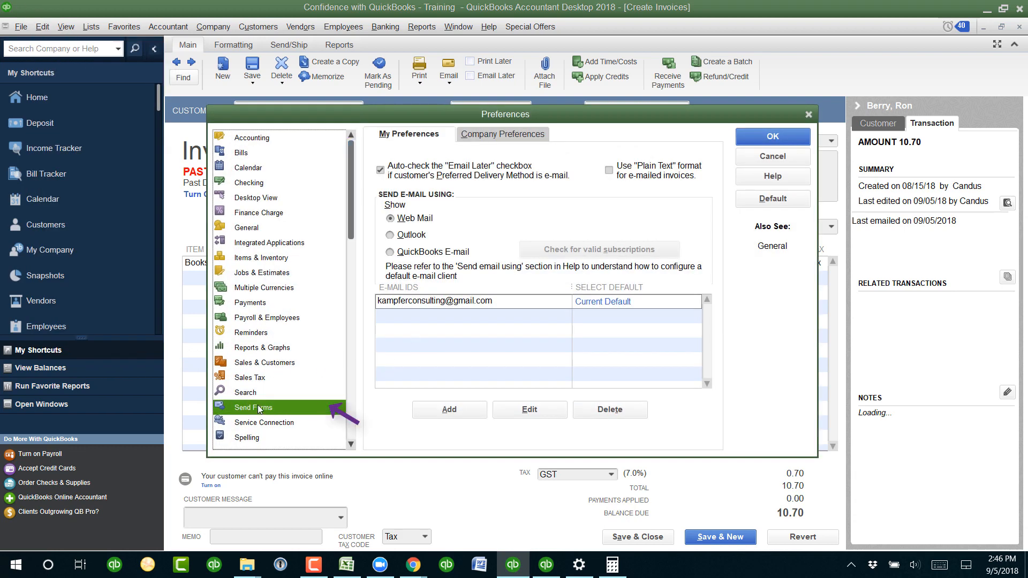
Step: Review the Company Preferences Bcc address, return to My Preferences, and cancel out to invoice 153
click(502, 134)
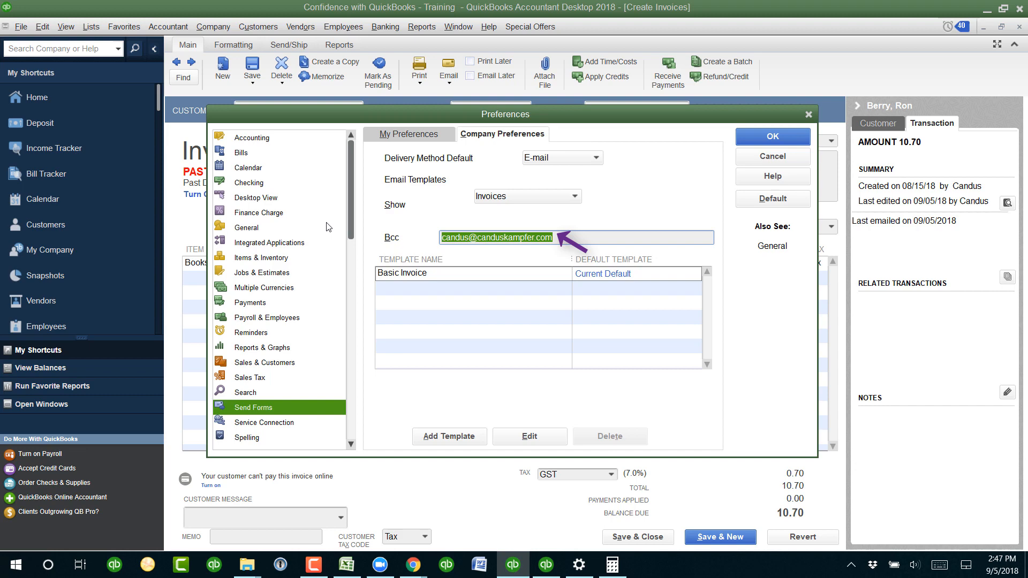
mouse_move(518, 266)
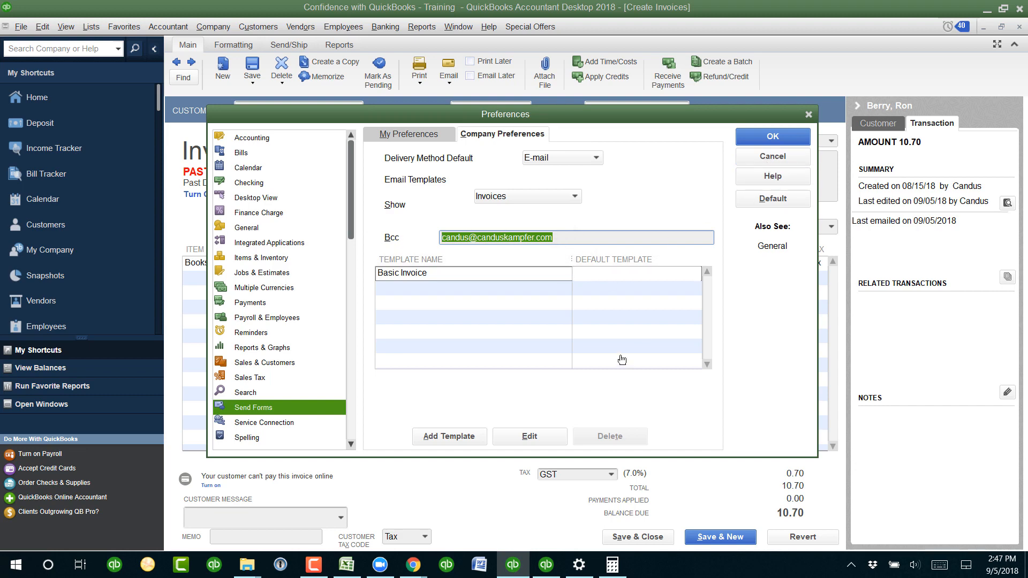
click(409, 134)
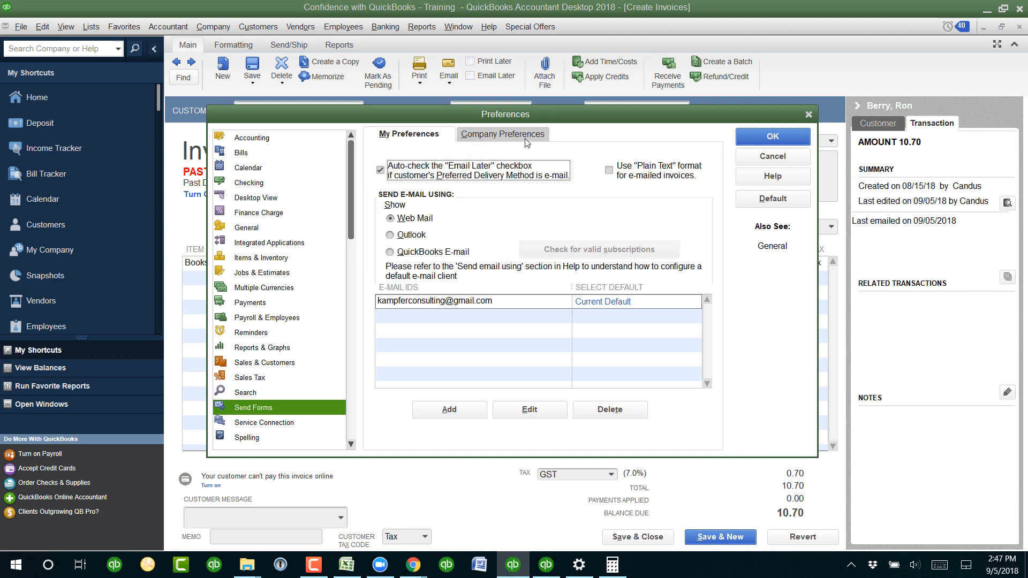
click(771, 137)
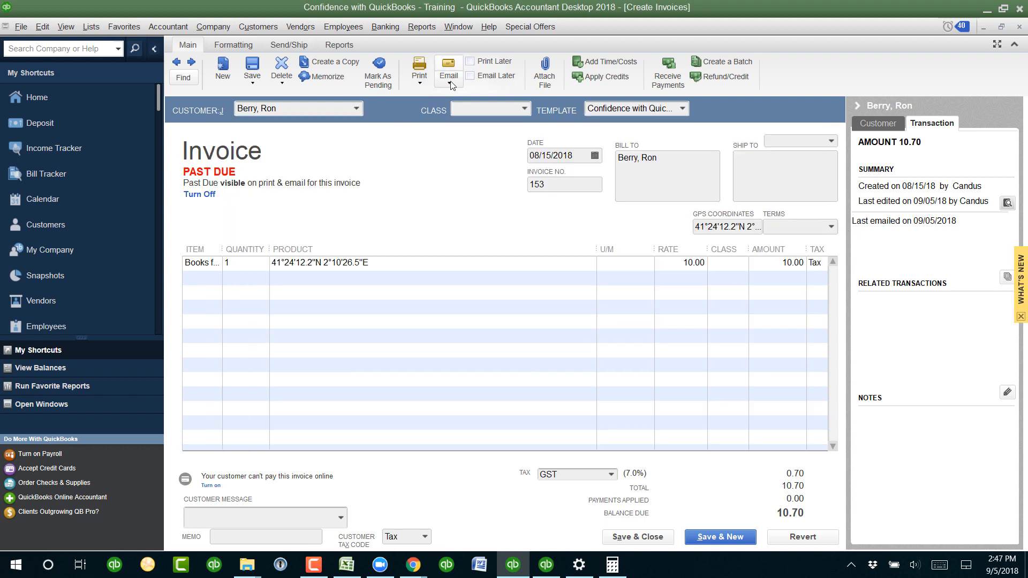
click(449, 73)
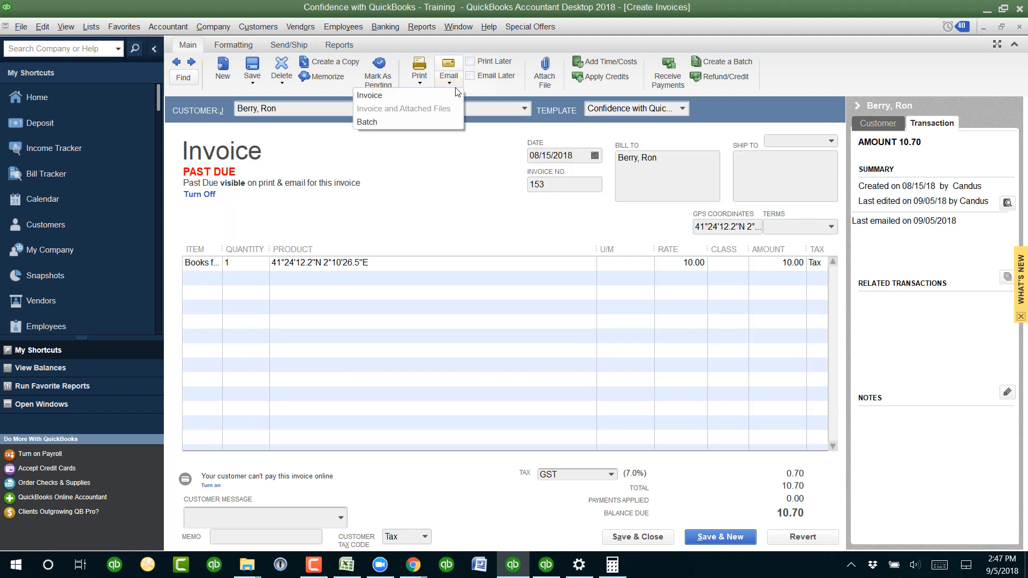
click(368, 96)
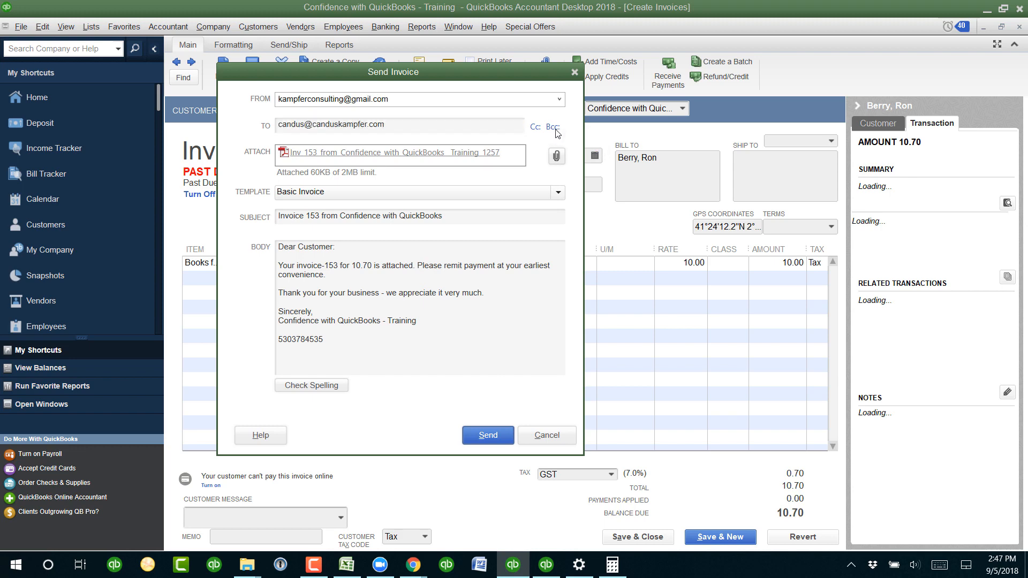
click(552, 126)
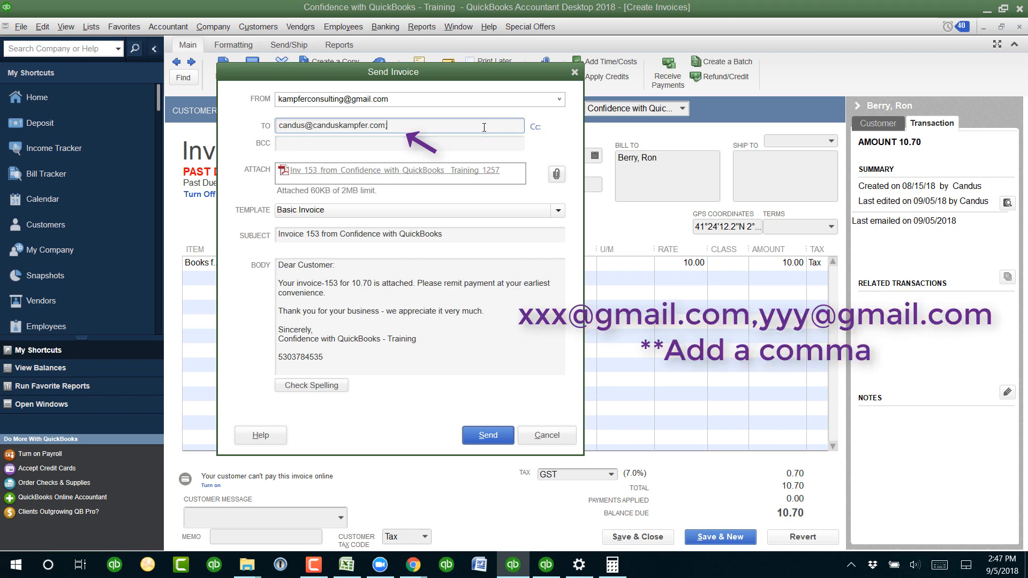
text(;)
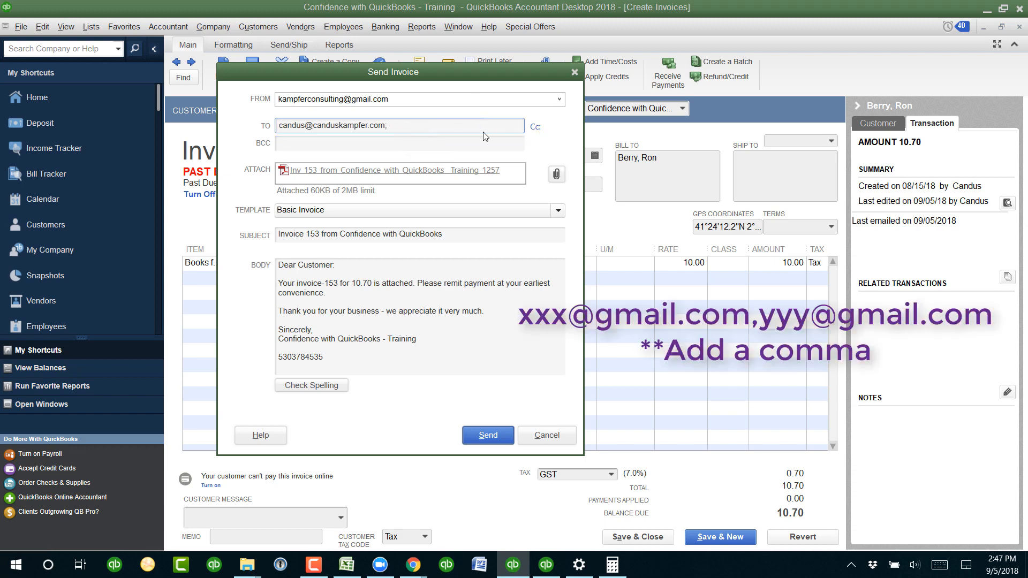
key(Backspace)
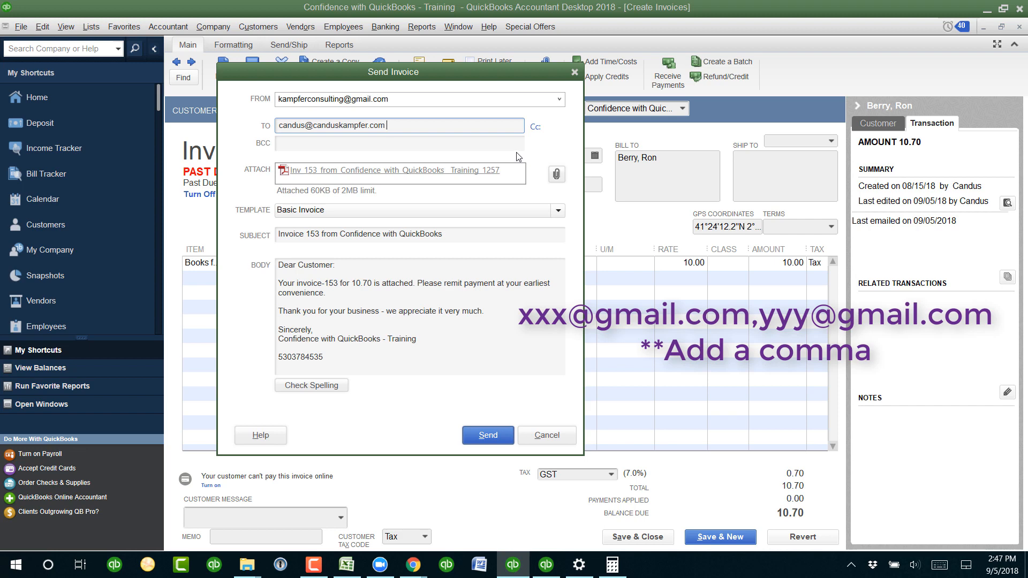
click(535, 126)
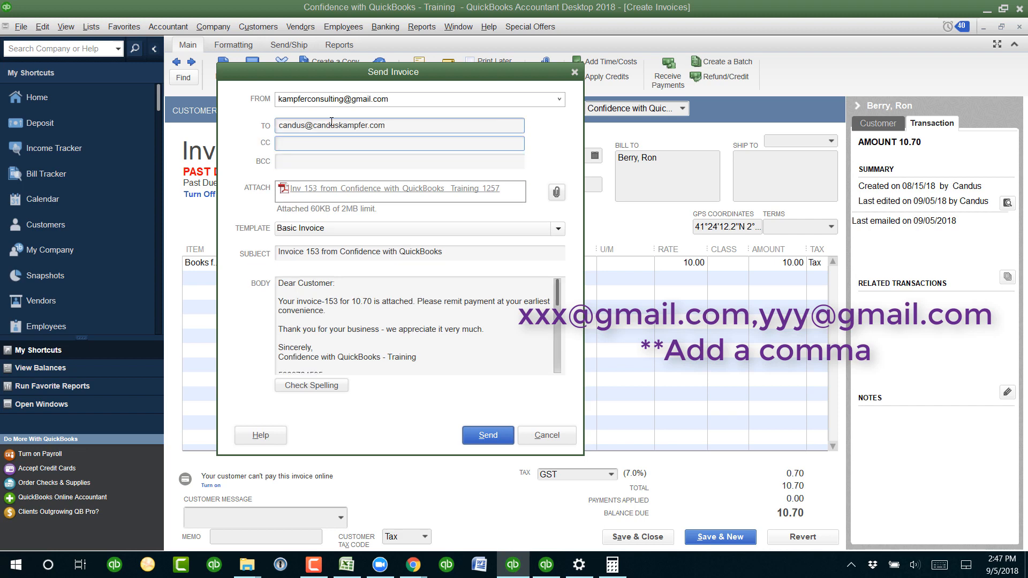
click(398, 143)
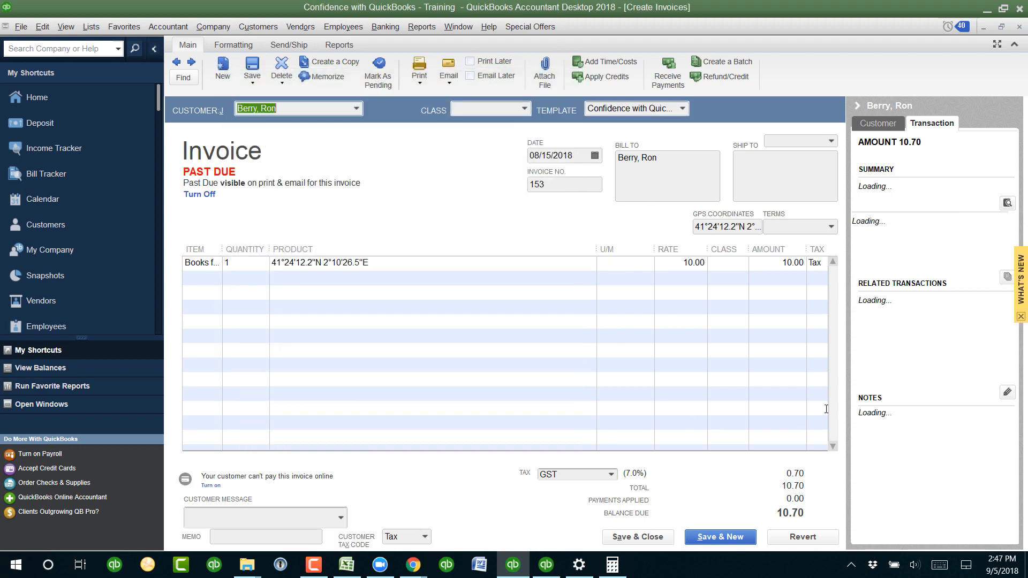
mouse_move(931, 326)
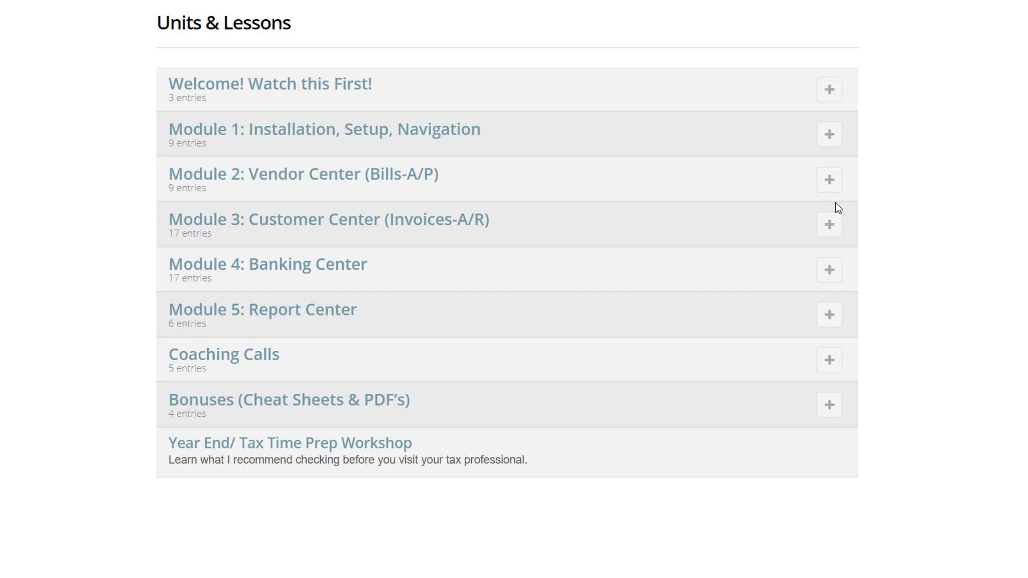
Step: Expand the Module 2: Vendor Center lessons and scroll to the Leave a Reply comment form
click(828, 180)
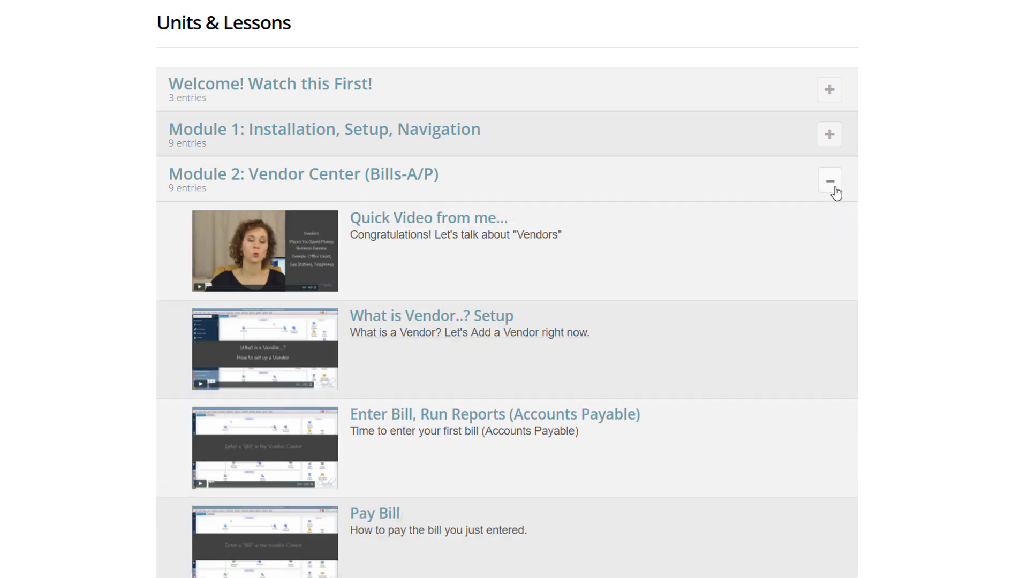
scroll(down, 3)
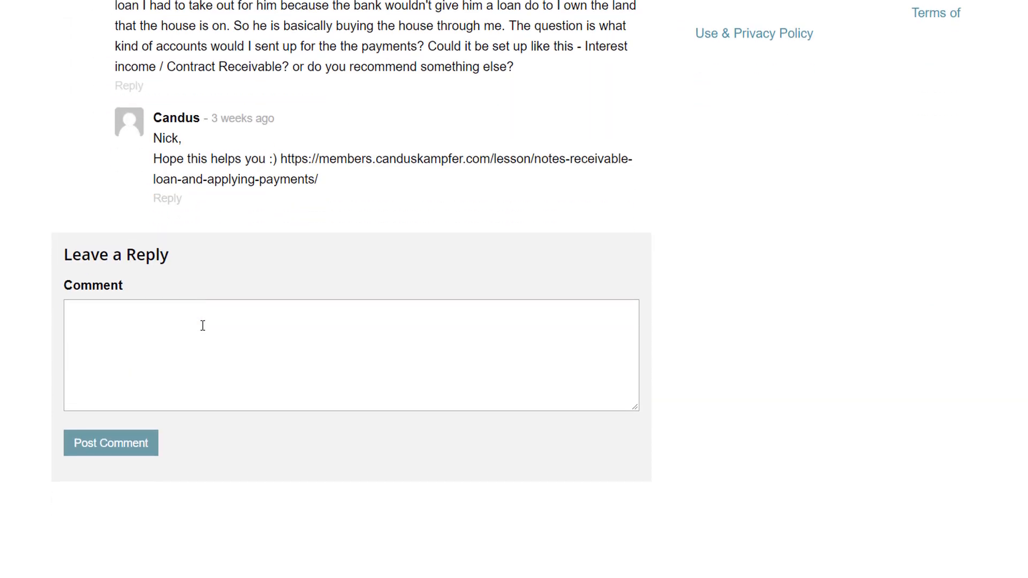
scroll(down, 3)
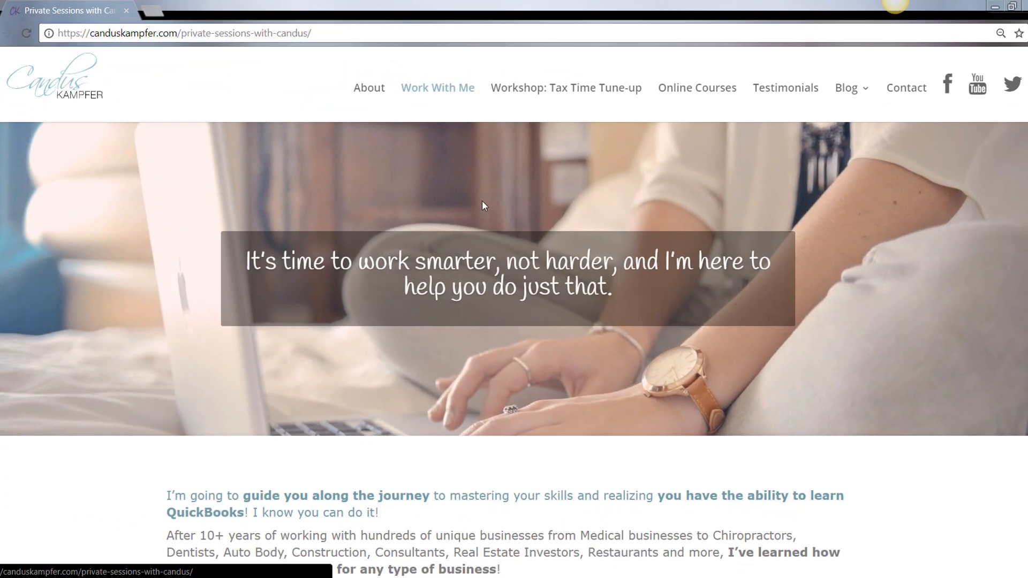
scroll(down, 3)
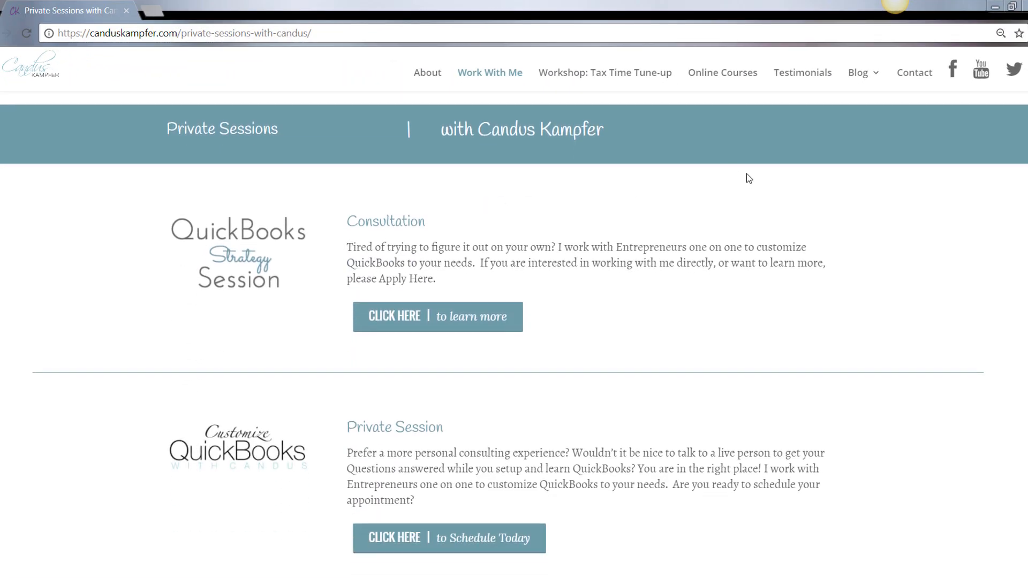
scroll(down, 3)
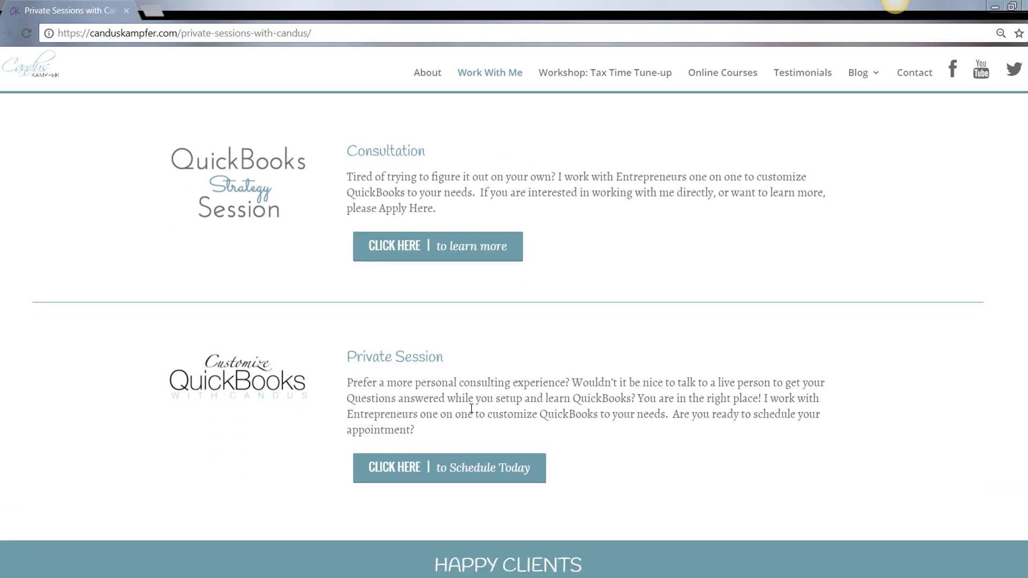
mouse_move(476, 275)
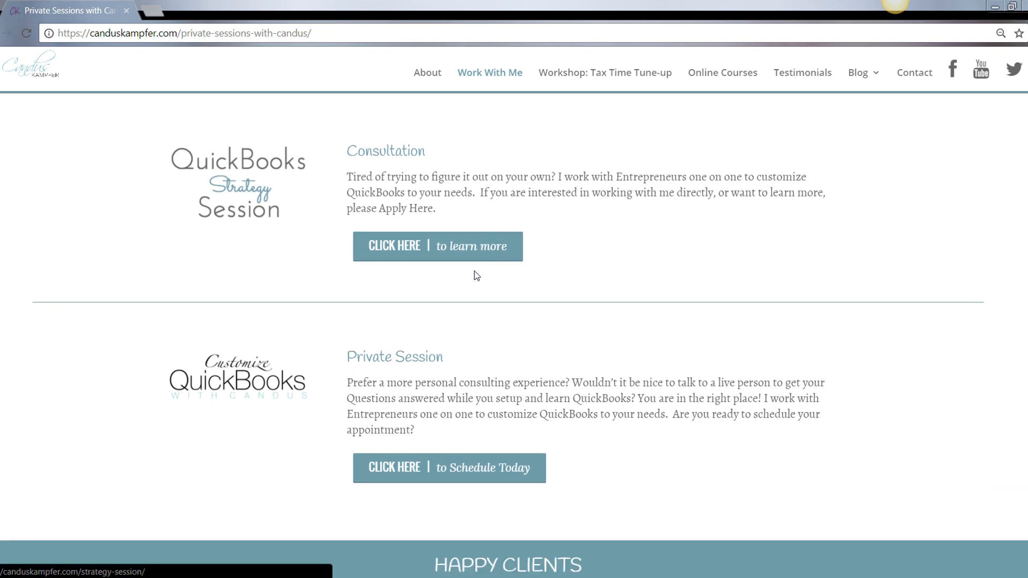